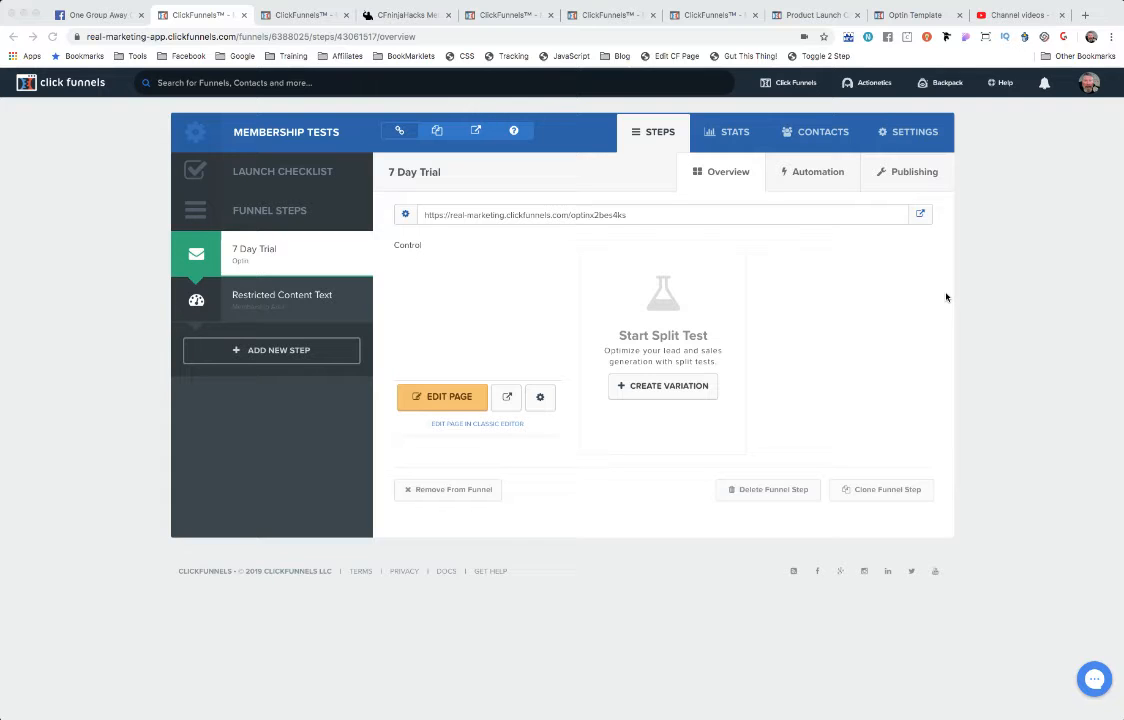
pyautogui.moveTo(700, 328)
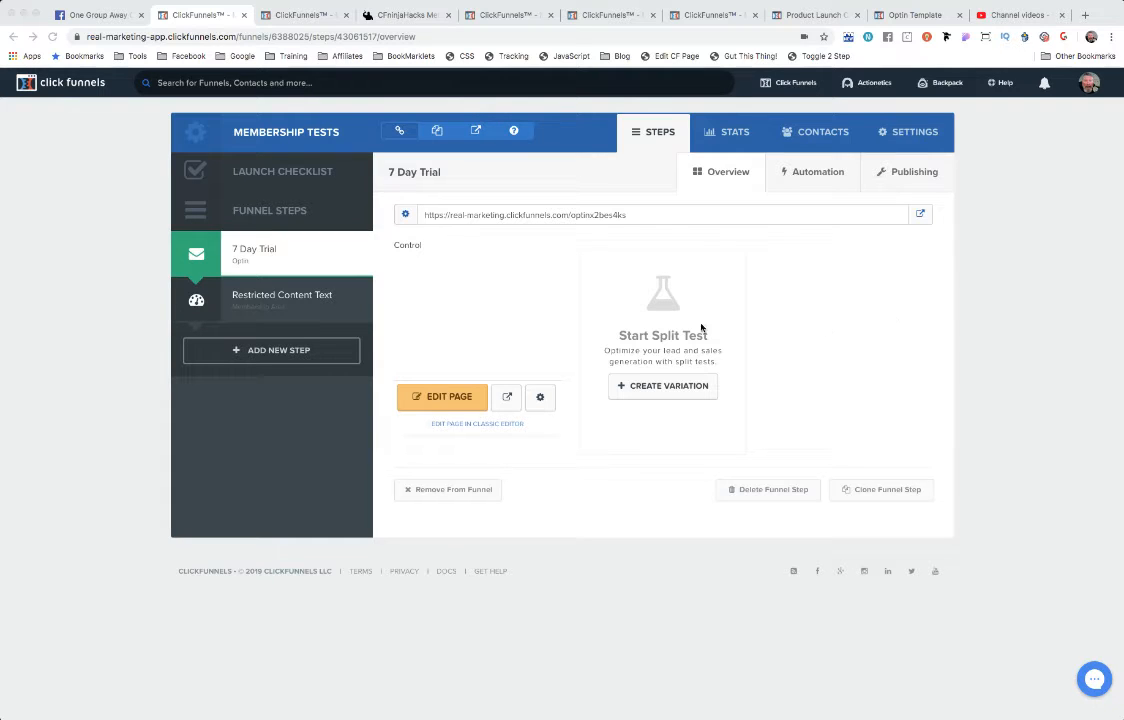
pyautogui.moveTo(774, 330)
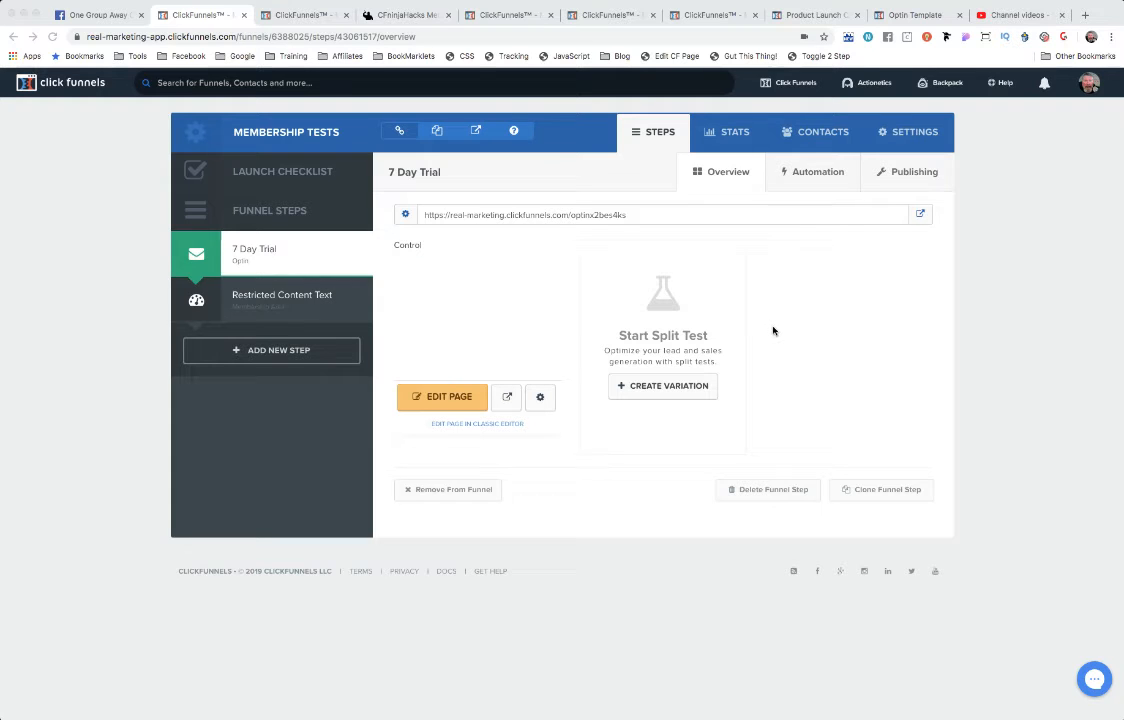
pyautogui.moveTo(786, 304)
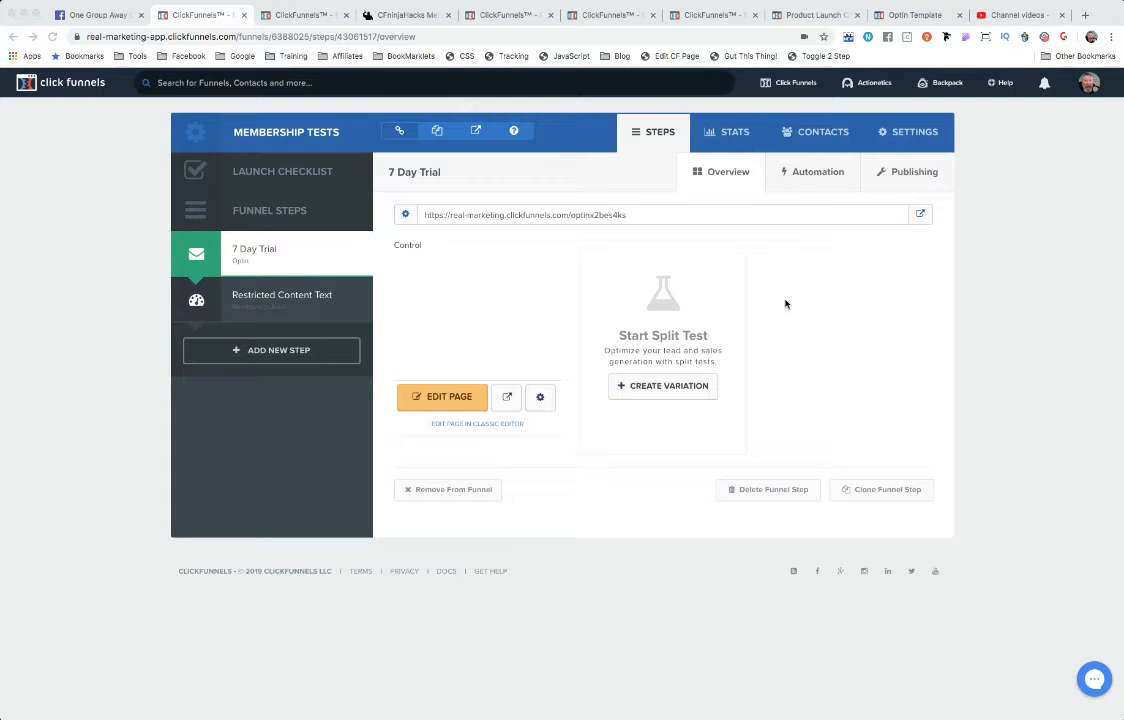
pyautogui.moveTo(240, 368)
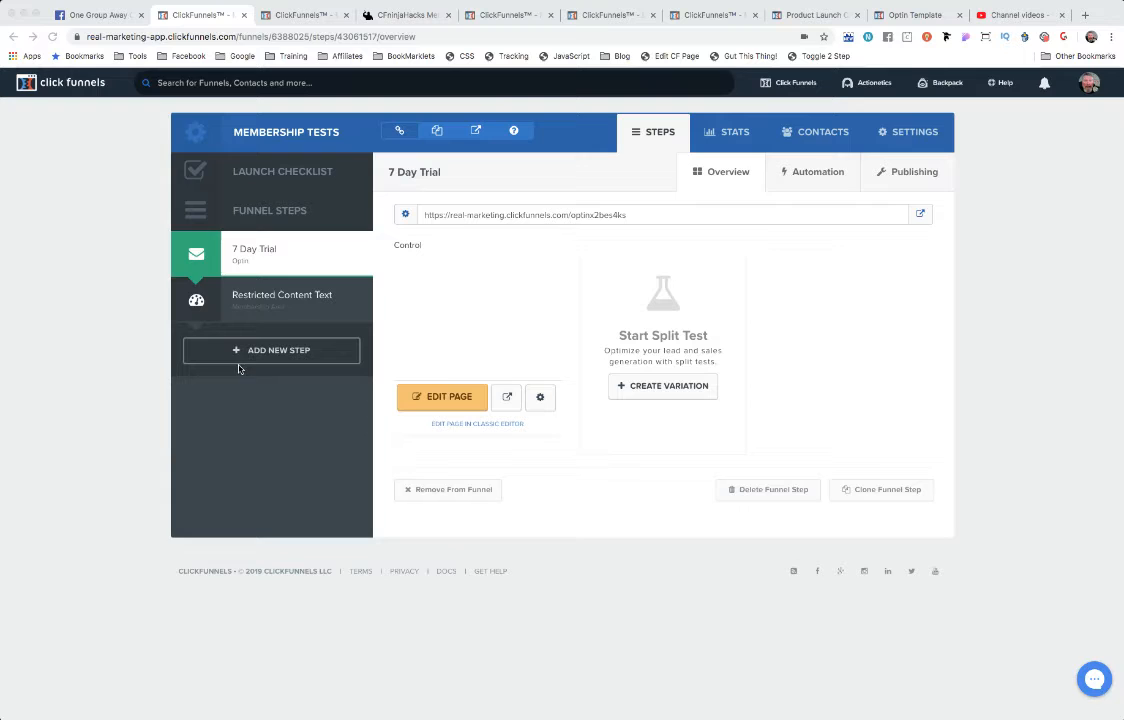
pyautogui.moveTo(396, 368)
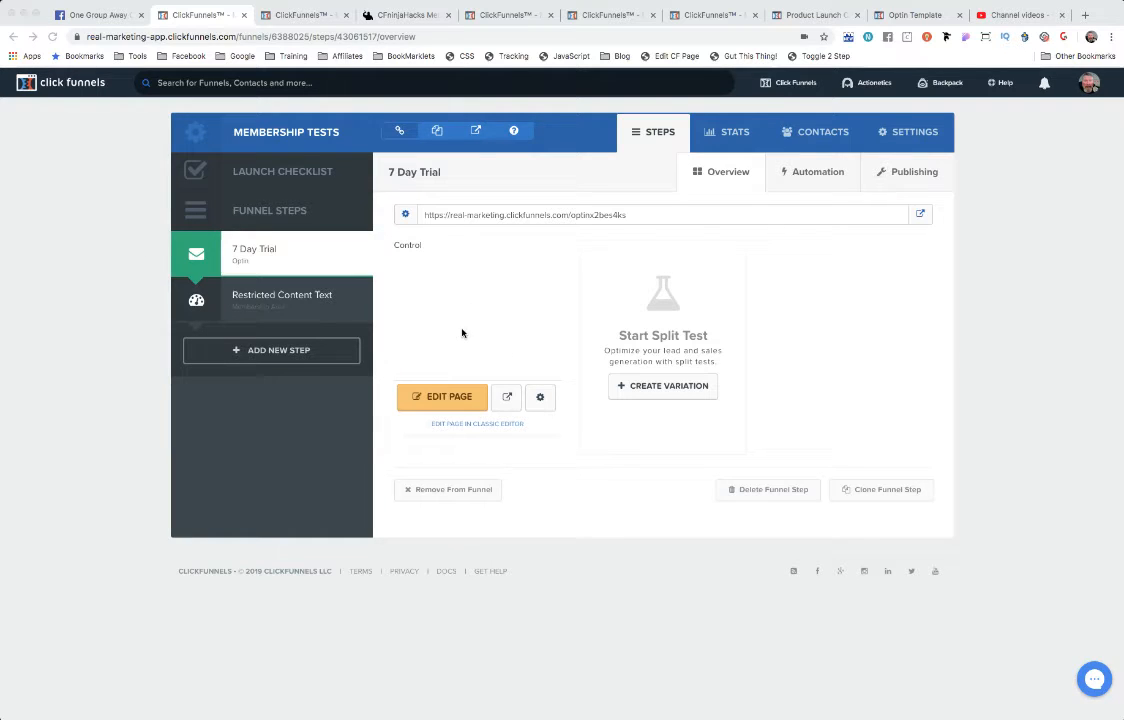
pyautogui.moveTo(500, 328)
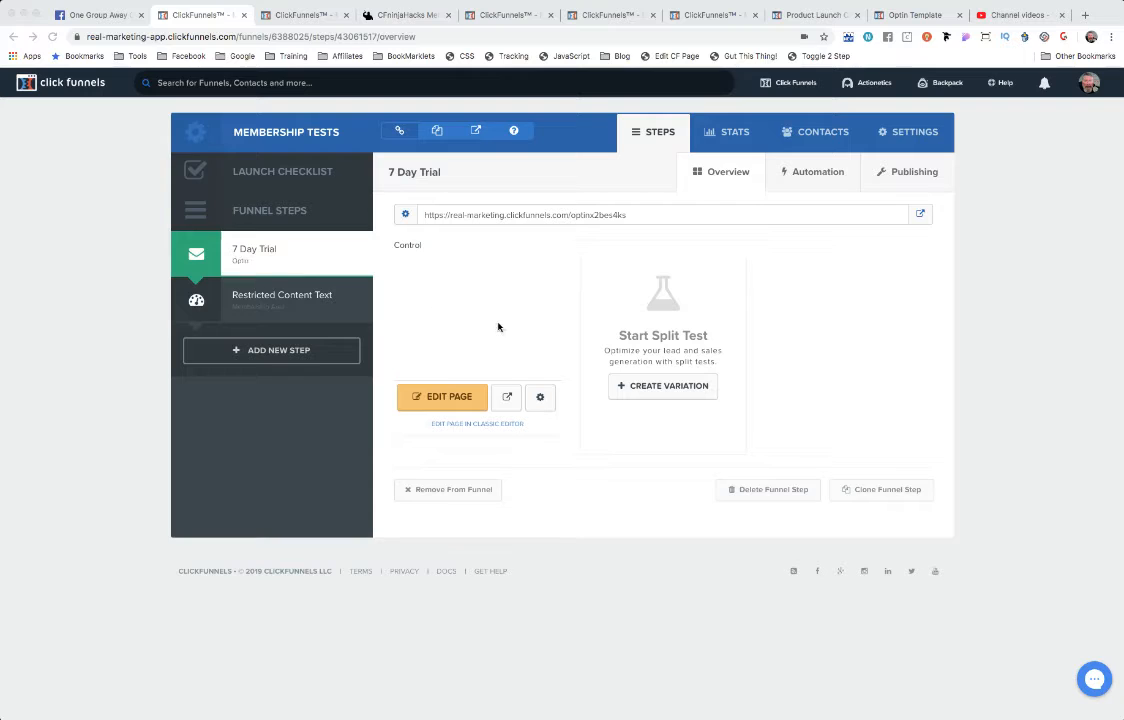
pyautogui.moveTo(604, 352)
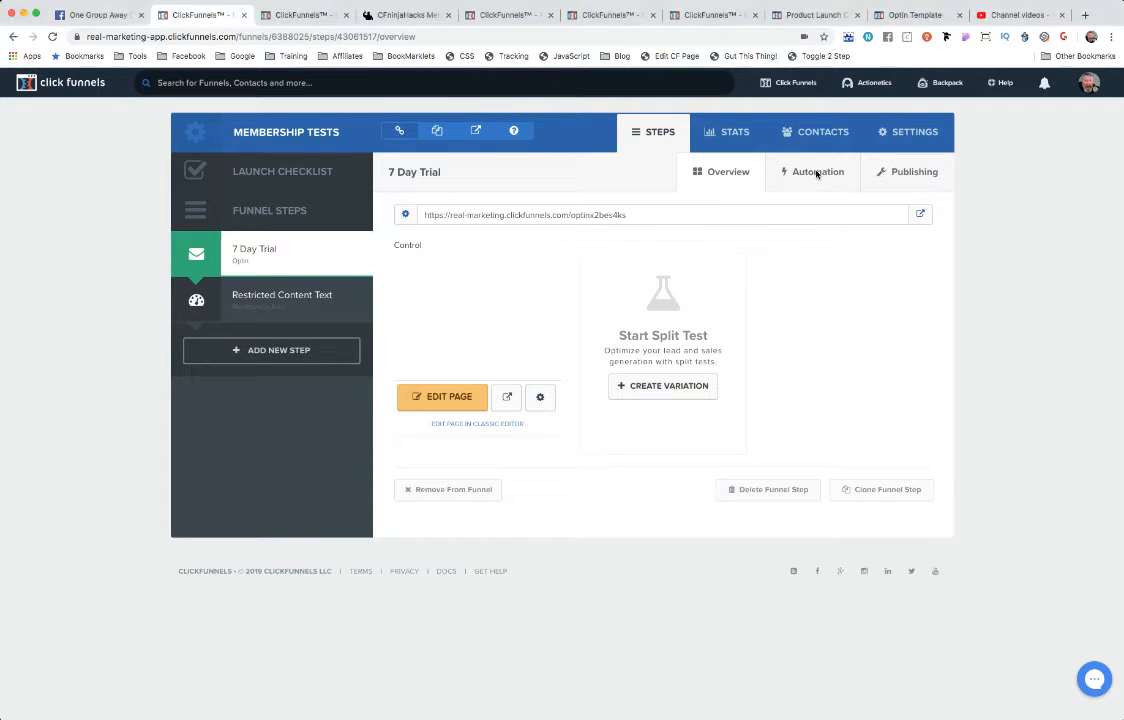
pyautogui.moveTo(800, 188)
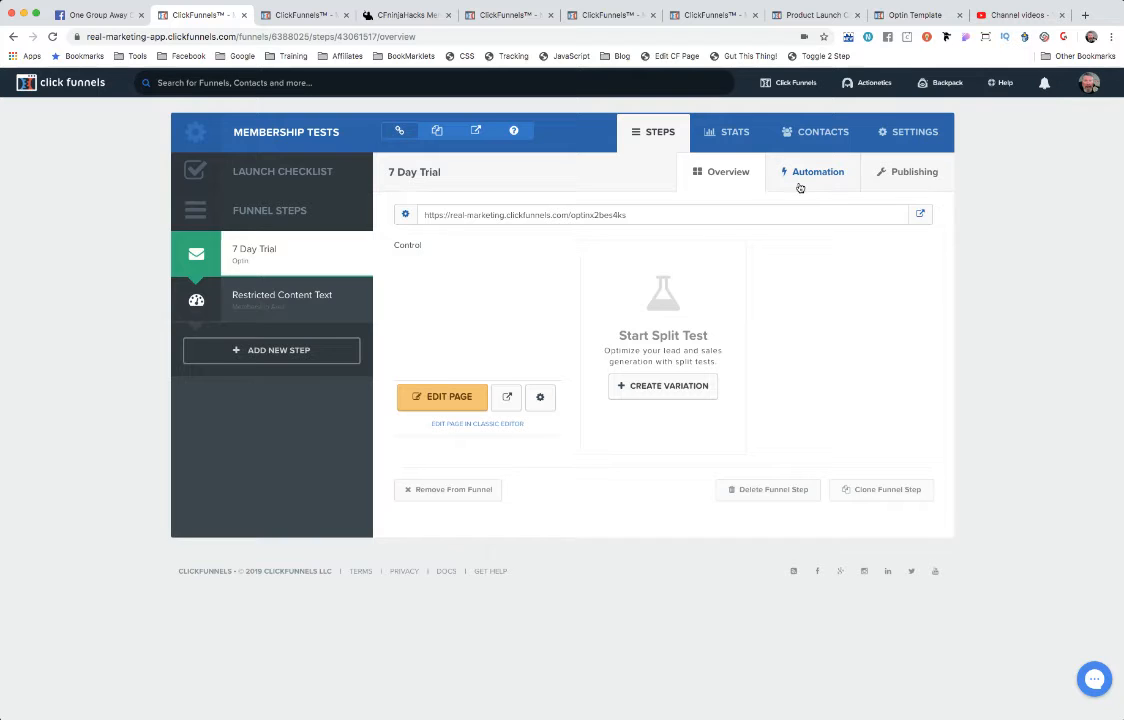
# Start a new funnel action in the 7 Day Trial step's automation area.
pyautogui.click(818, 172)
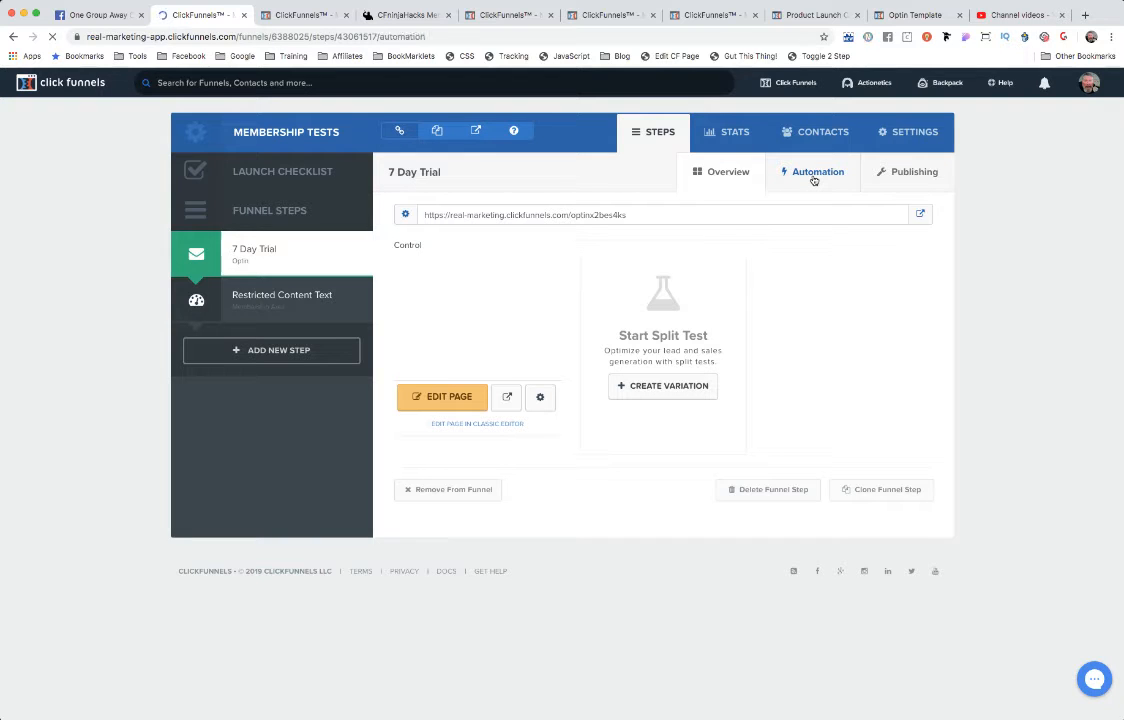
pyautogui.click(818, 172)
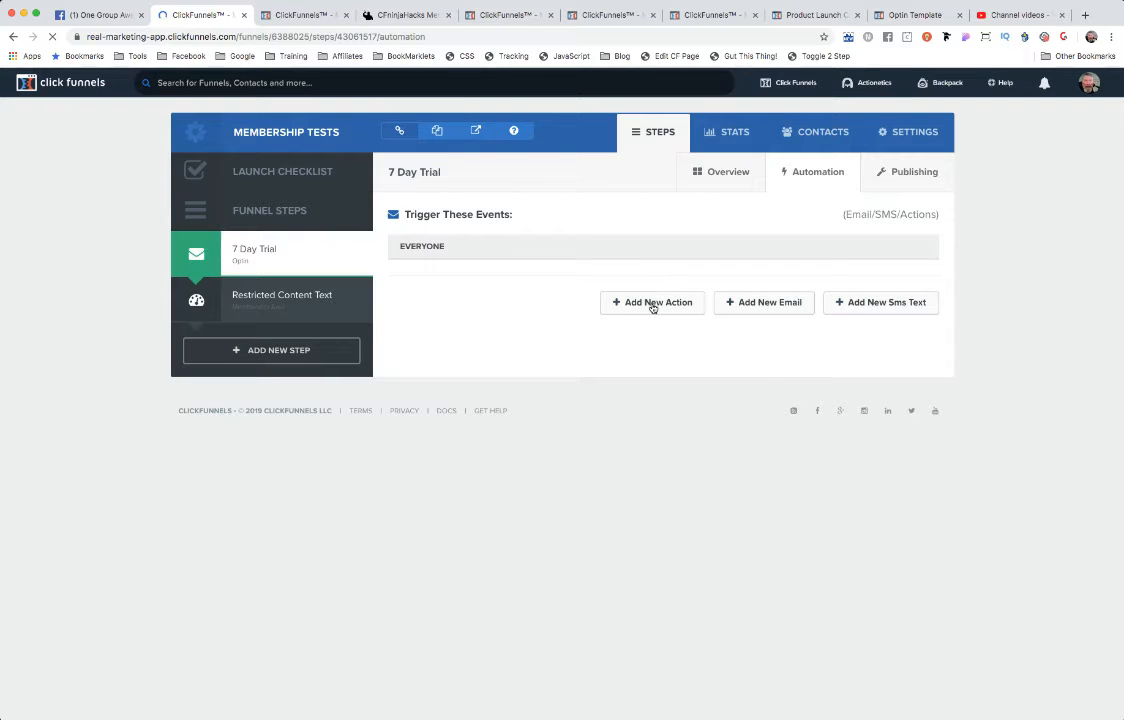
pyautogui.click(652, 302)
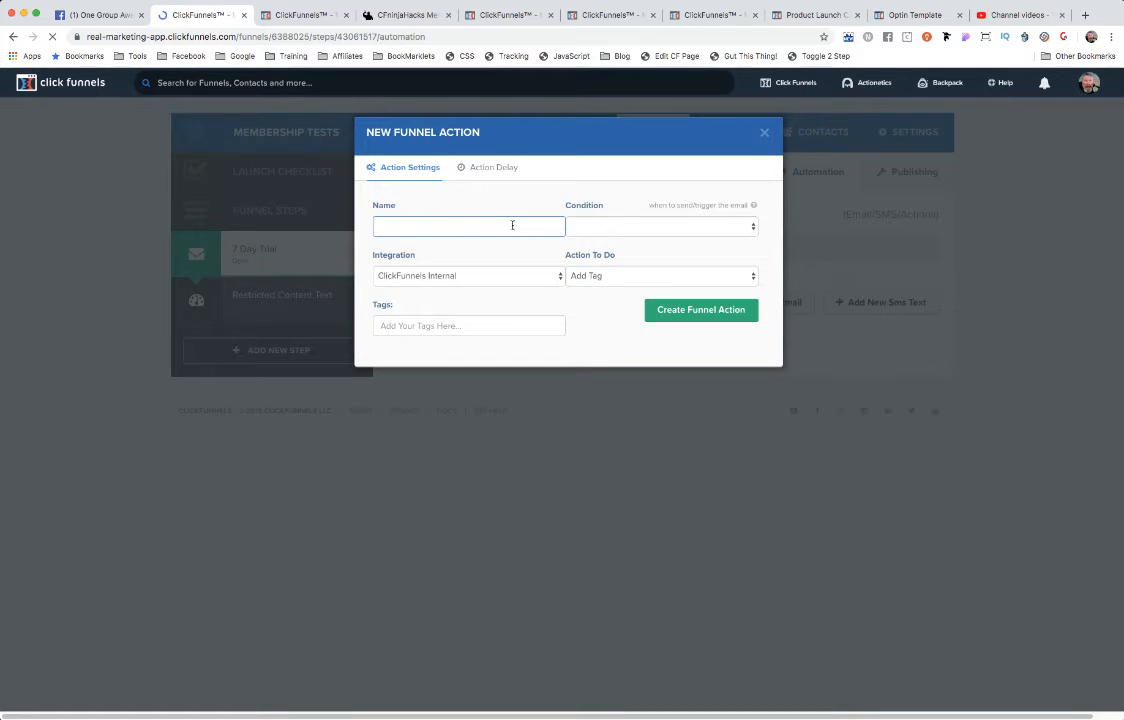
# Create action 'Add Free 7 Day Trial Tag' that adds tag Free for everyone.
pyautogui.write('Add Free 7 Day Trial Tag')
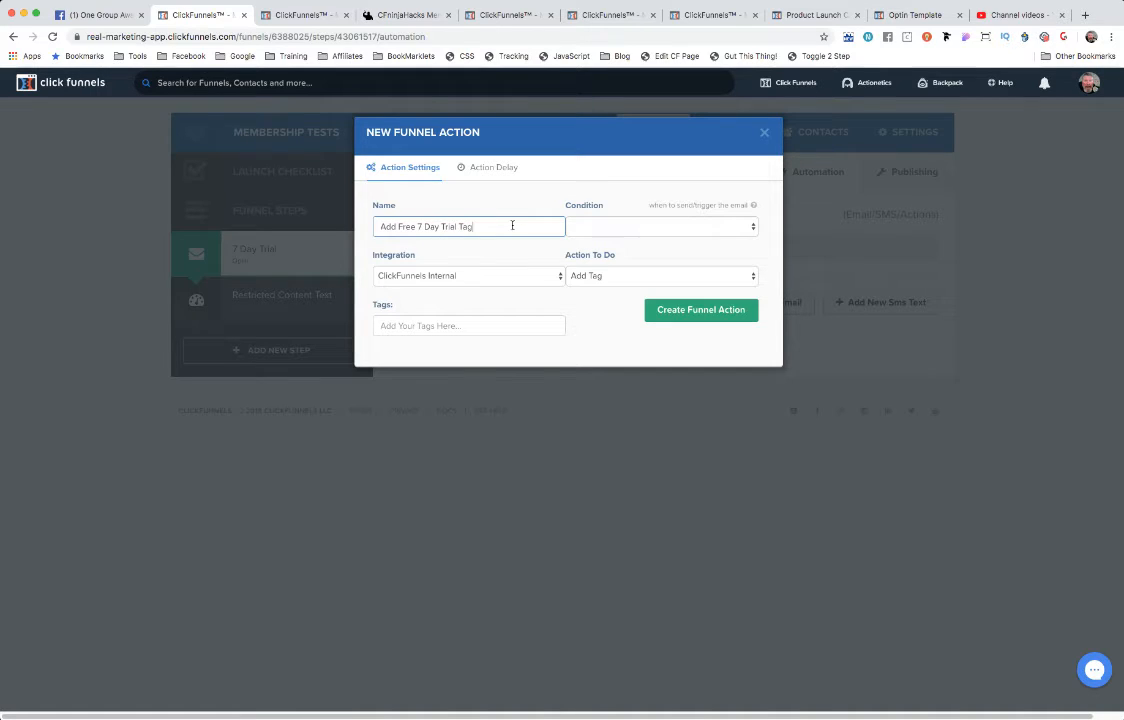
pyautogui.moveTo(616, 232)
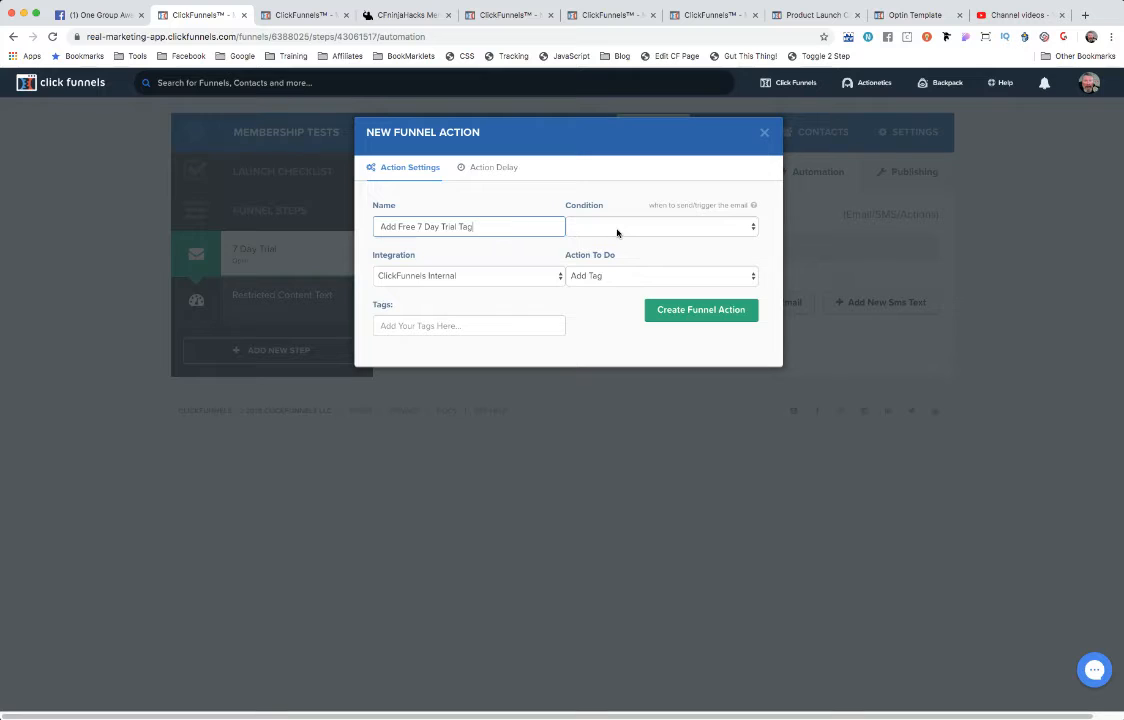
pyautogui.click(662, 226)
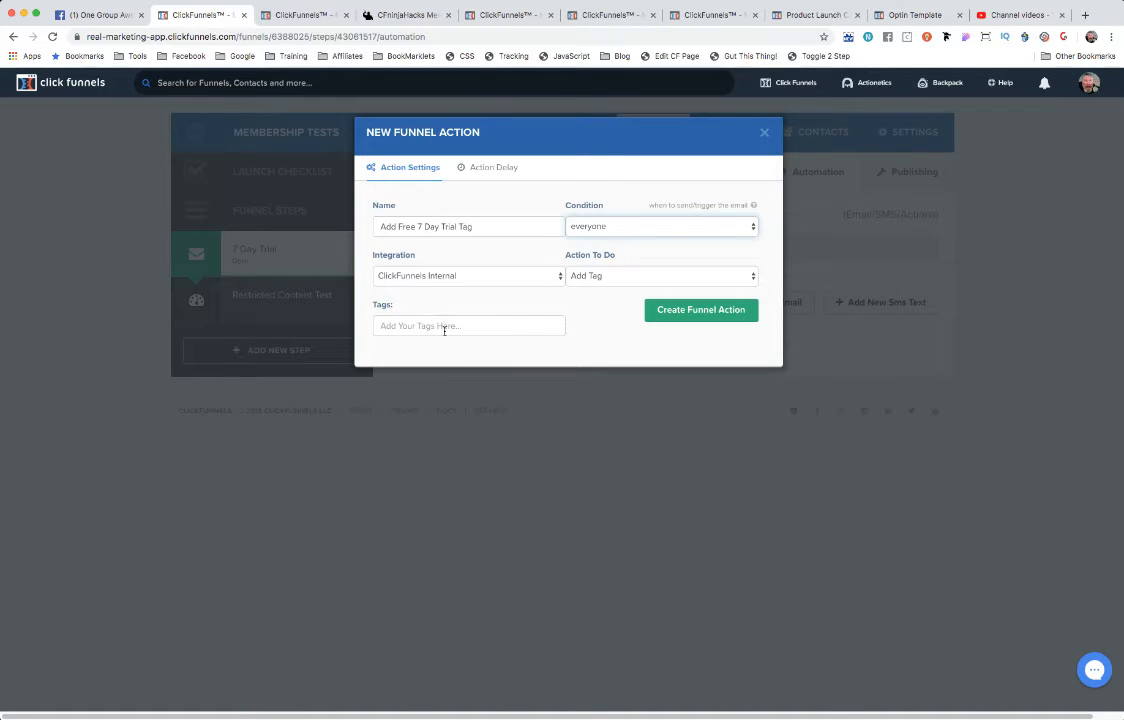
pyautogui.click(468, 324)
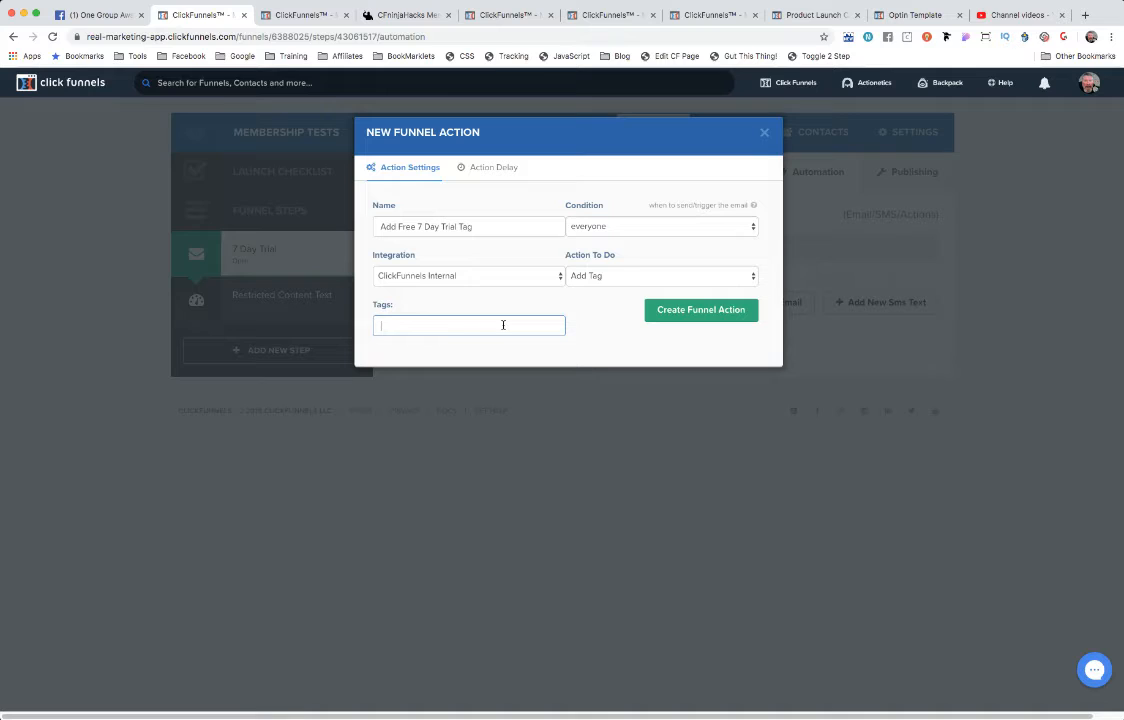
pyautogui.write('Free')
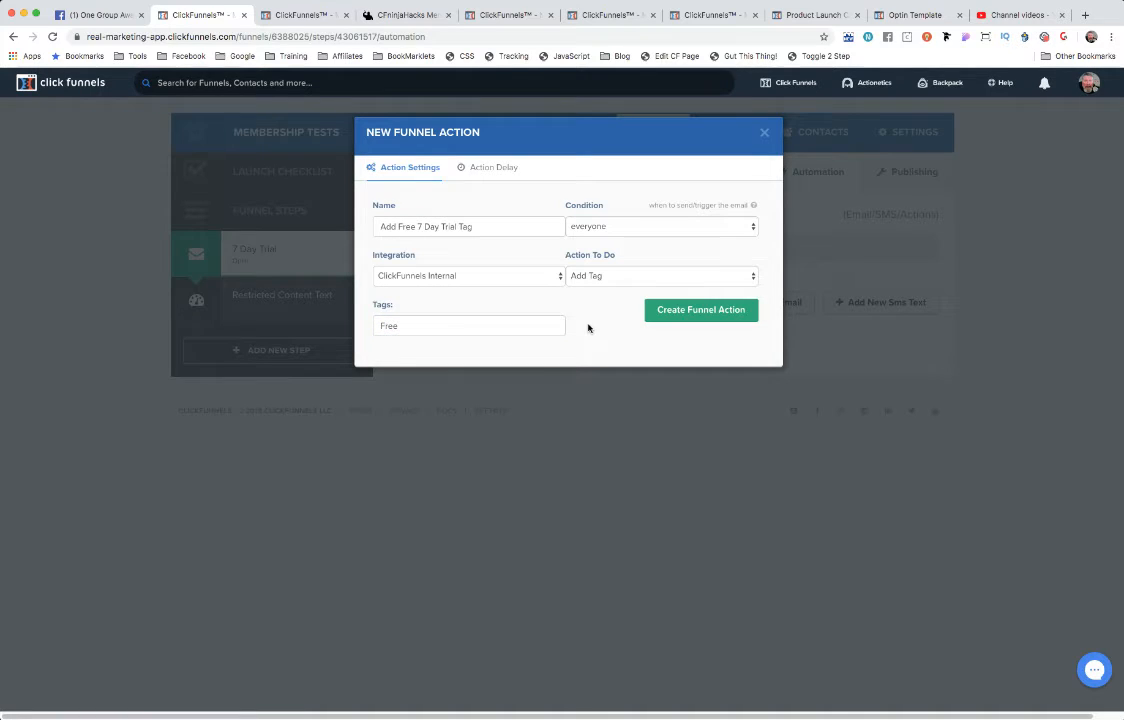
pyautogui.click(700, 308)
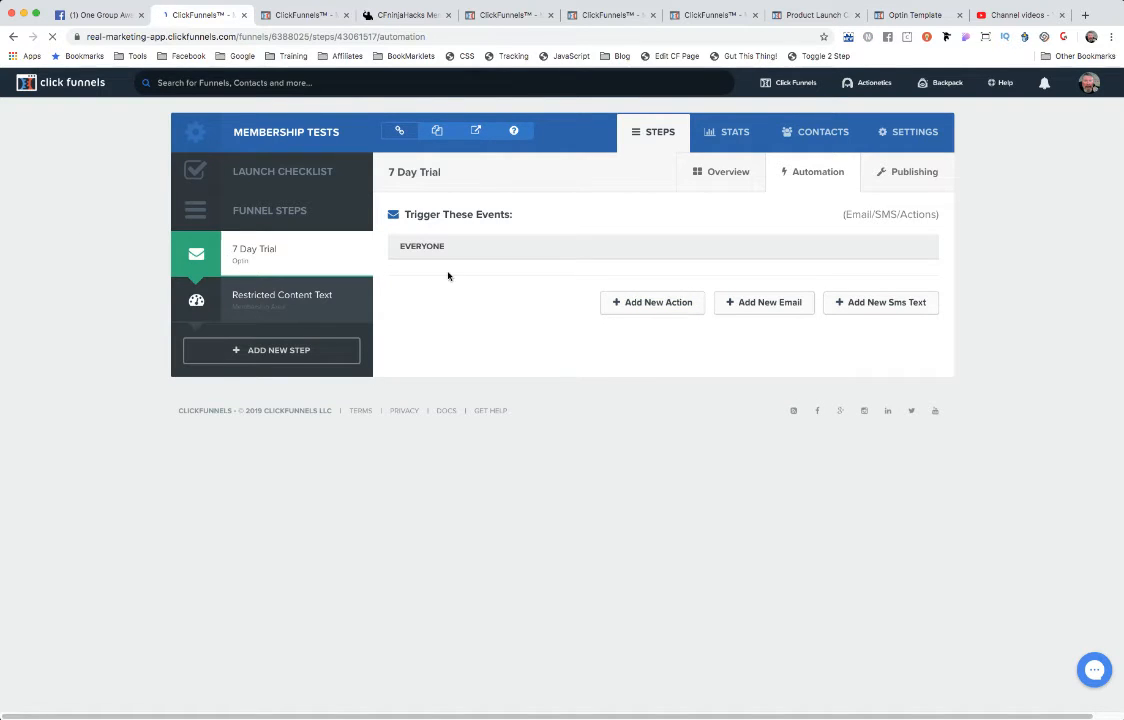
# Confirm the Add Free 7 Day Trial Tag action appears under the Everyone trigger, running immediately.
pyautogui.click(652, 302)
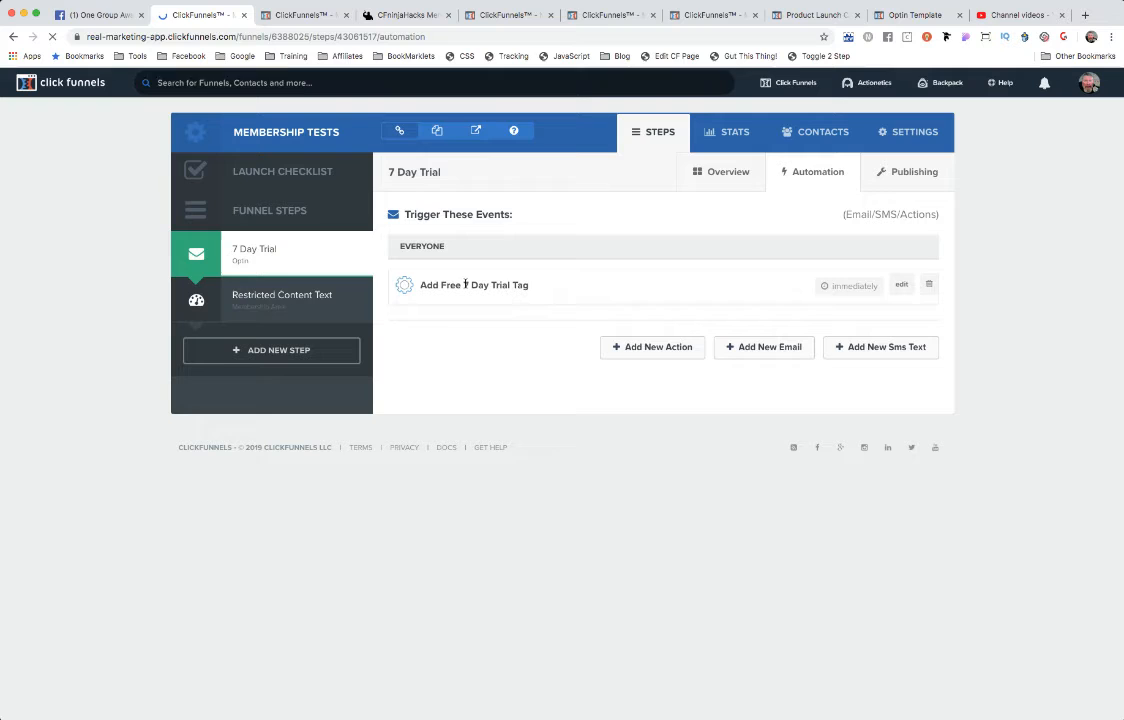
pyautogui.moveTo(522, 292)
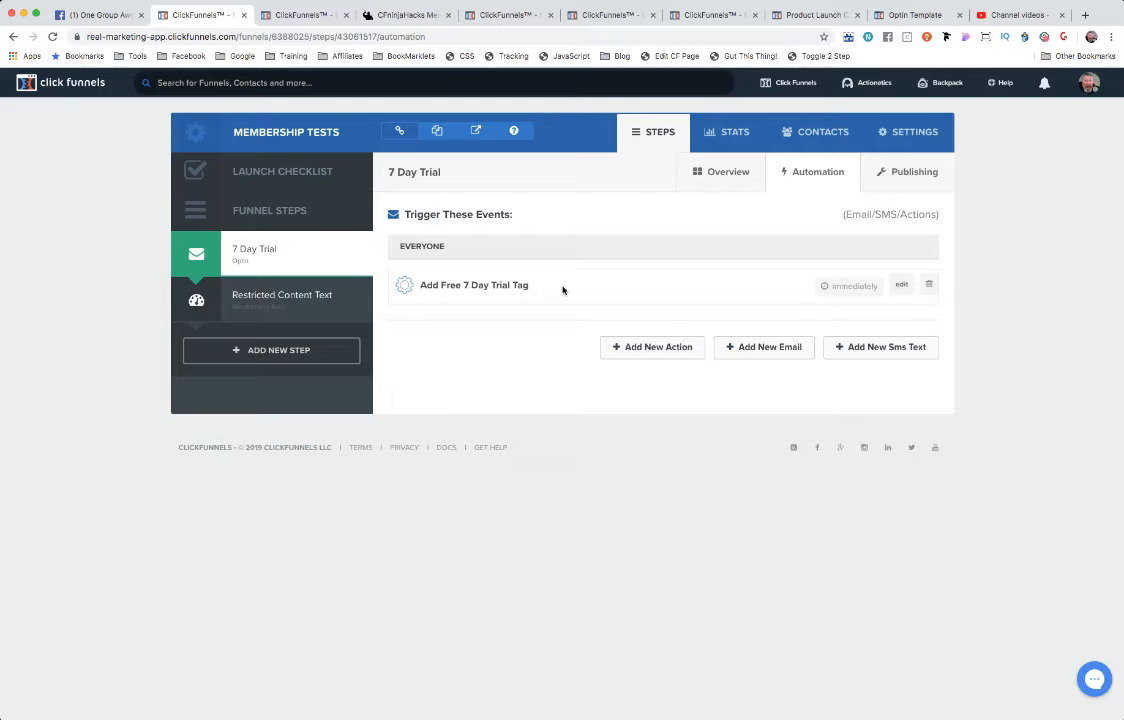
pyautogui.moveTo(646, 348)
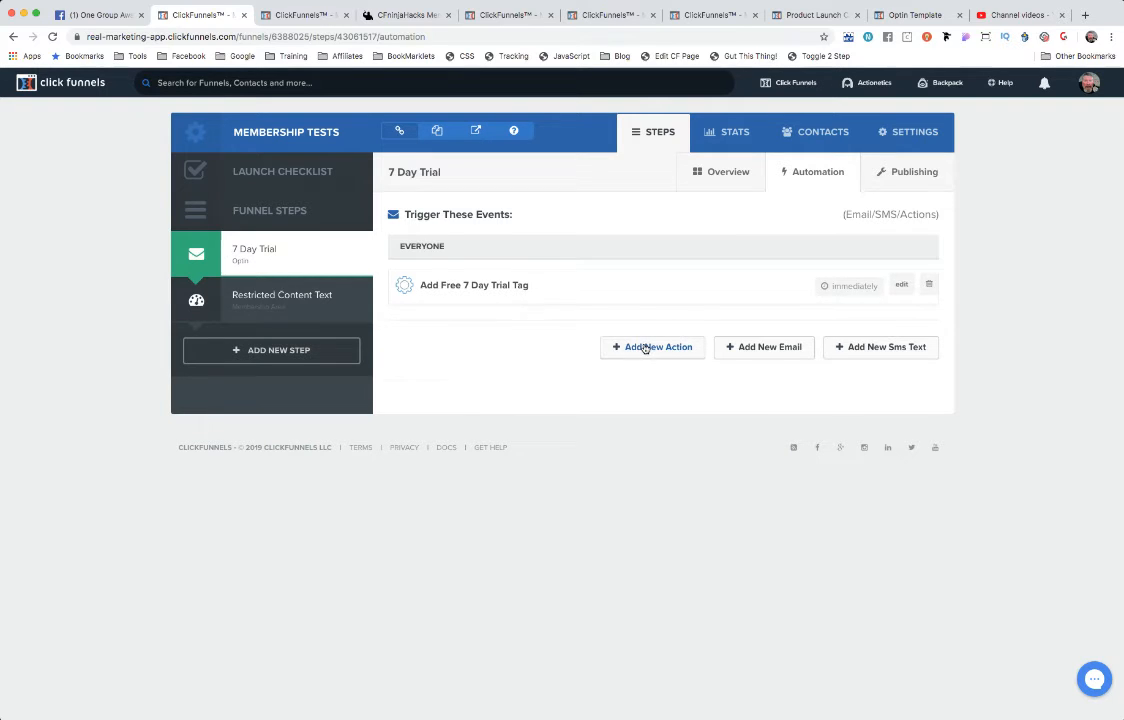
# Start a second action 'Remove Tag' for everyone that removes the Free tag.
pyautogui.click(652, 348)
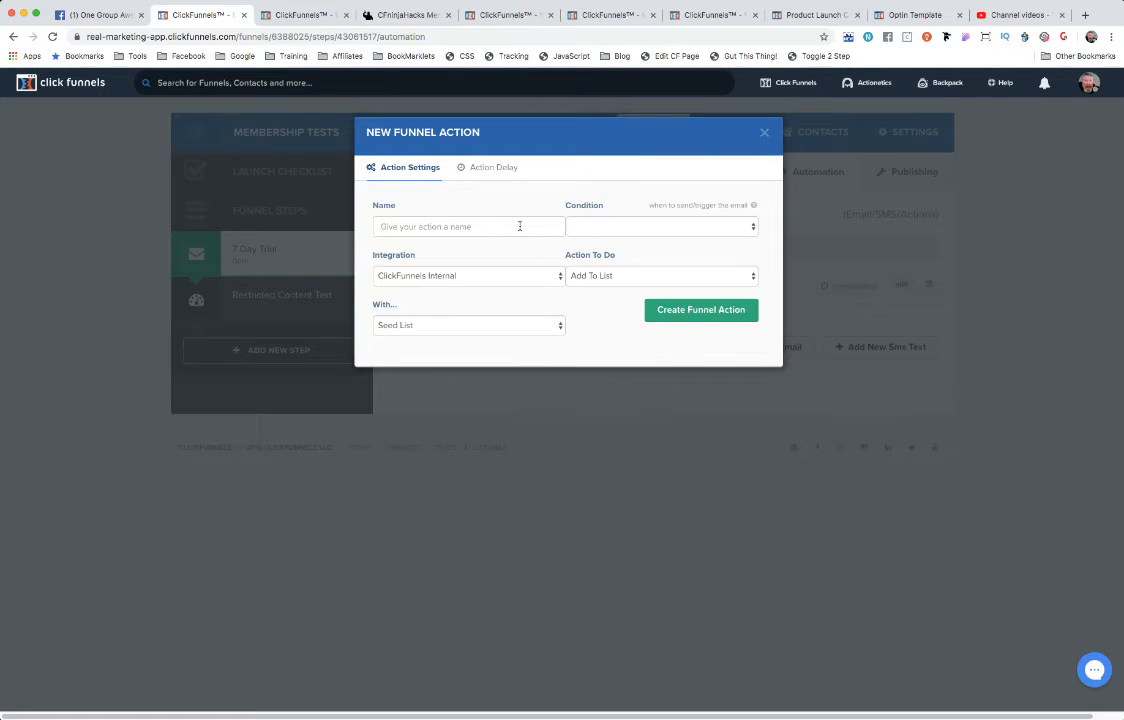
pyautogui.write('R')
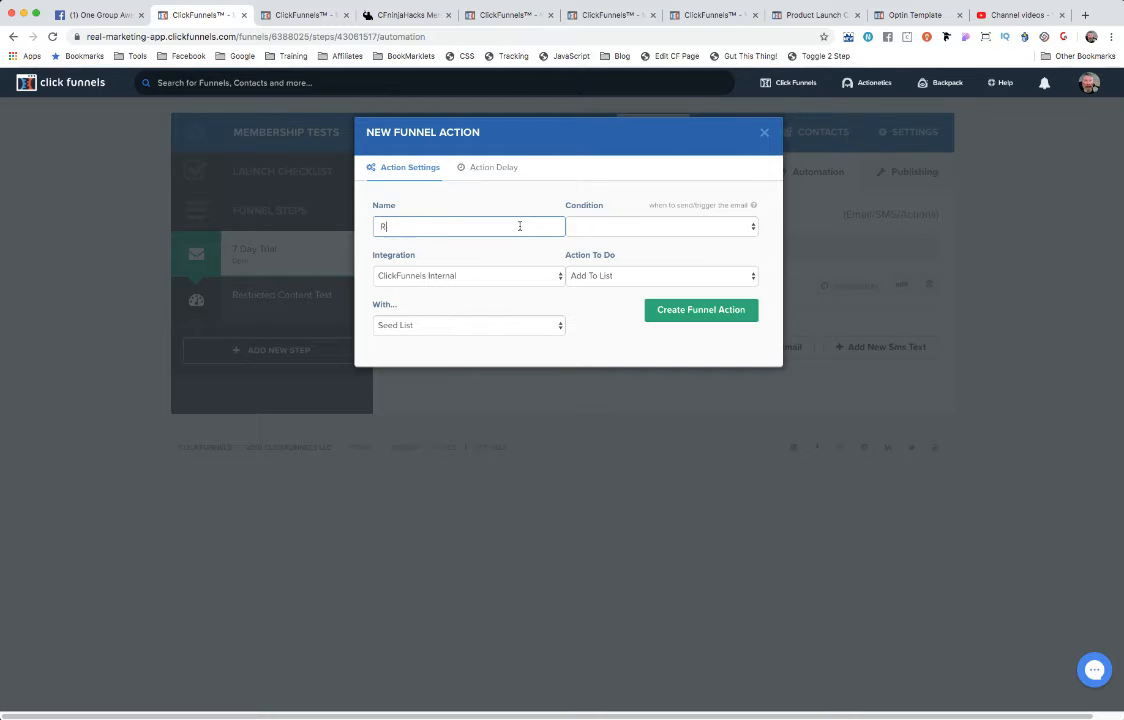
pyautogui.write('Remove Tag')
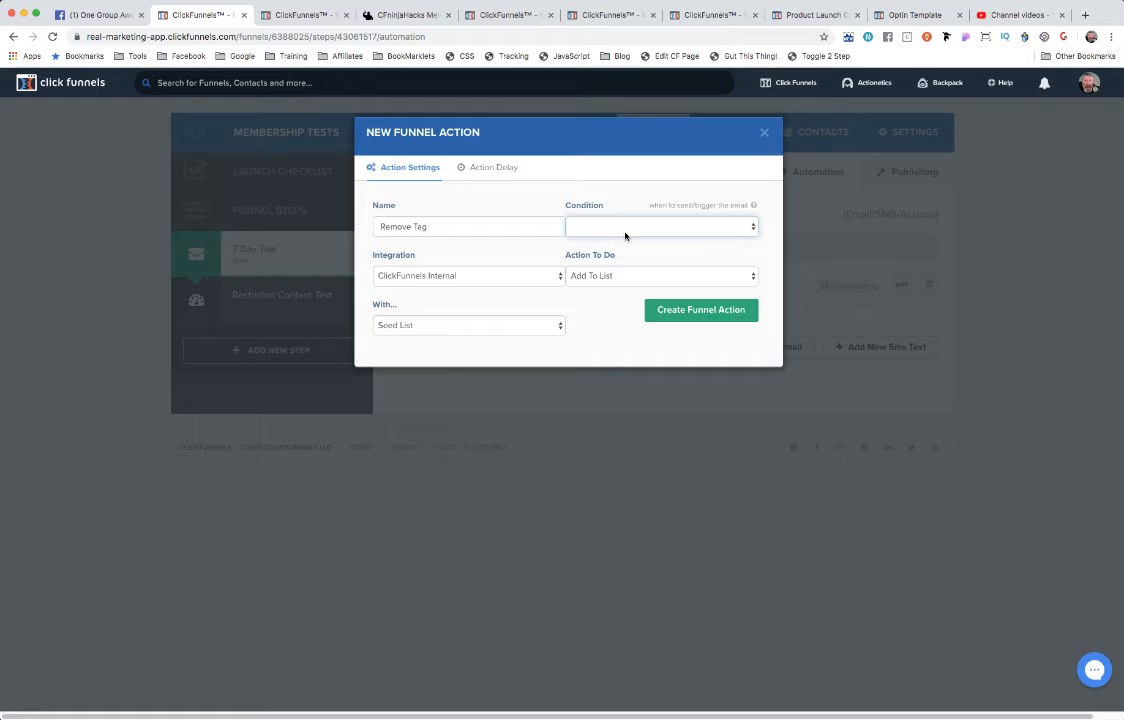
pyautogui.click(660, 226)
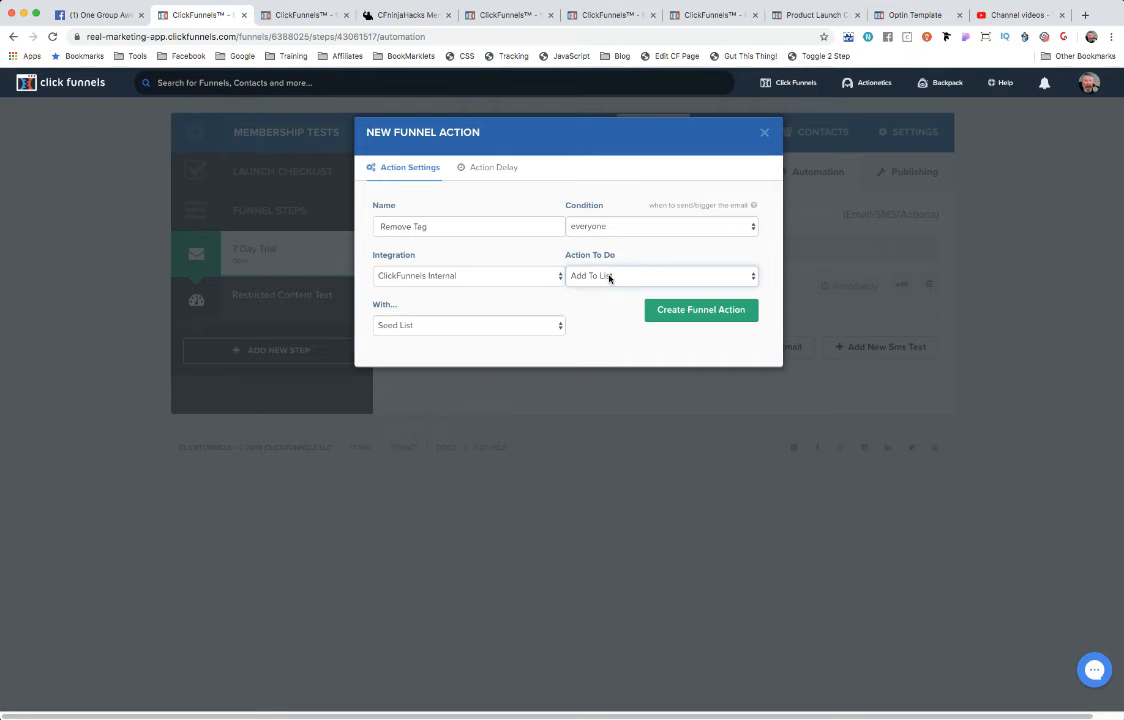
pyautogui.click(660, 276)
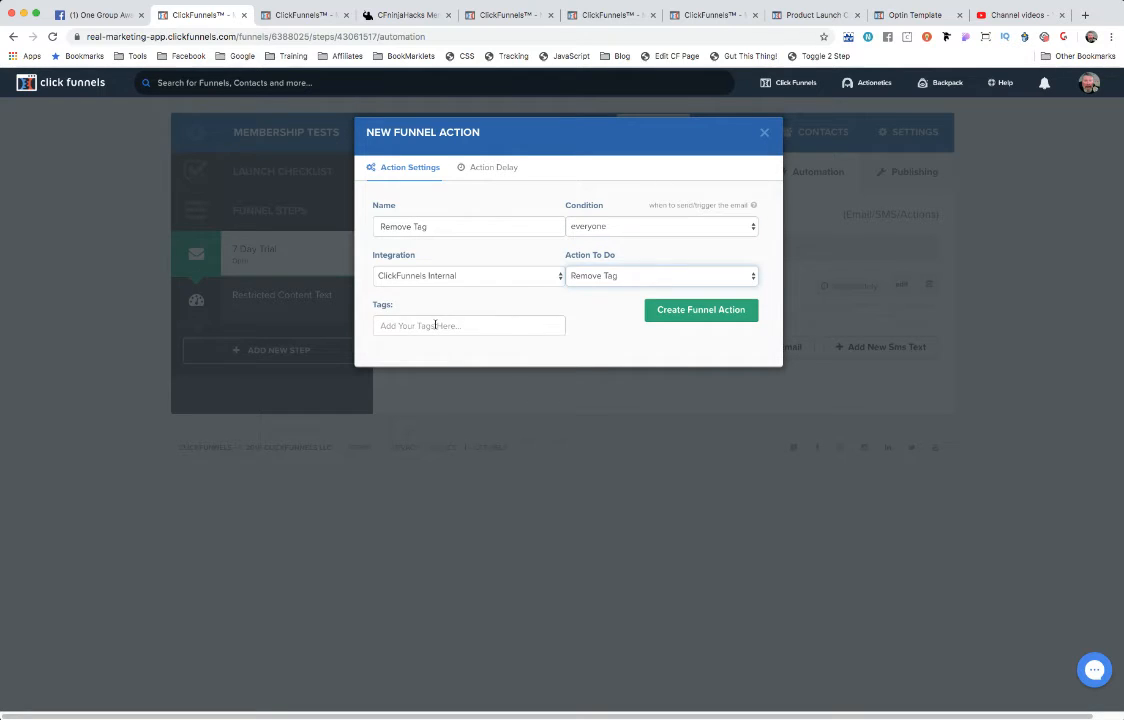
pyautogui.write('Free')
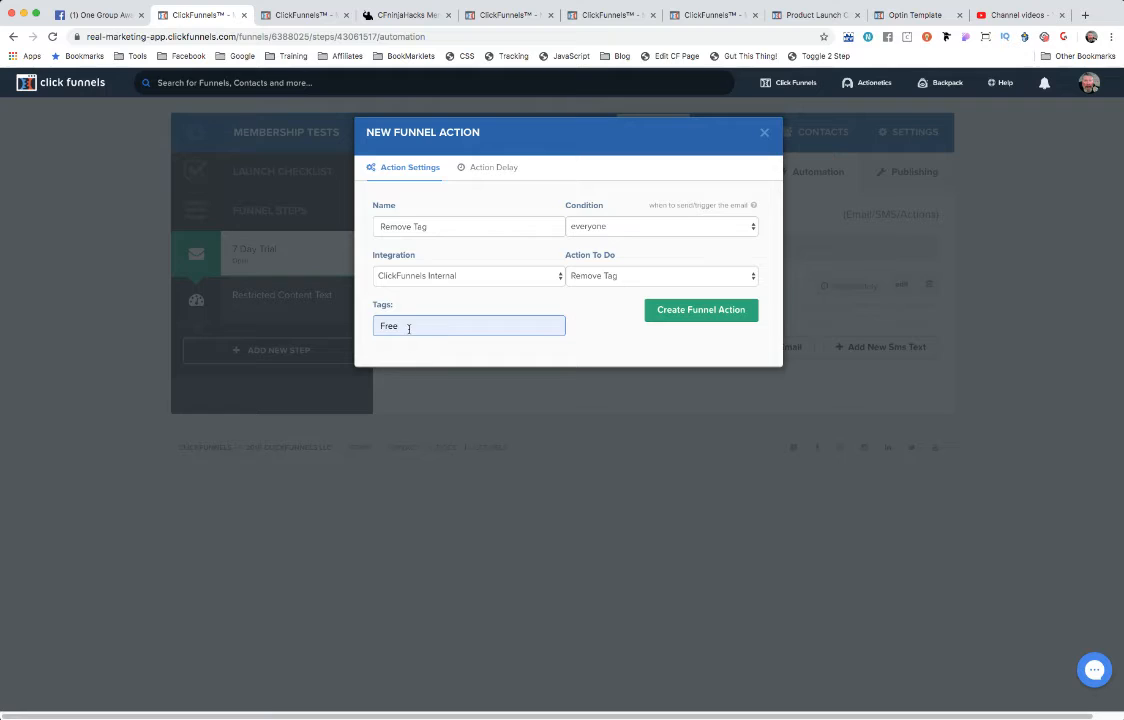
# Set the Remove Tag action's delay to 8 days.
pyautogui.click(492, 168)
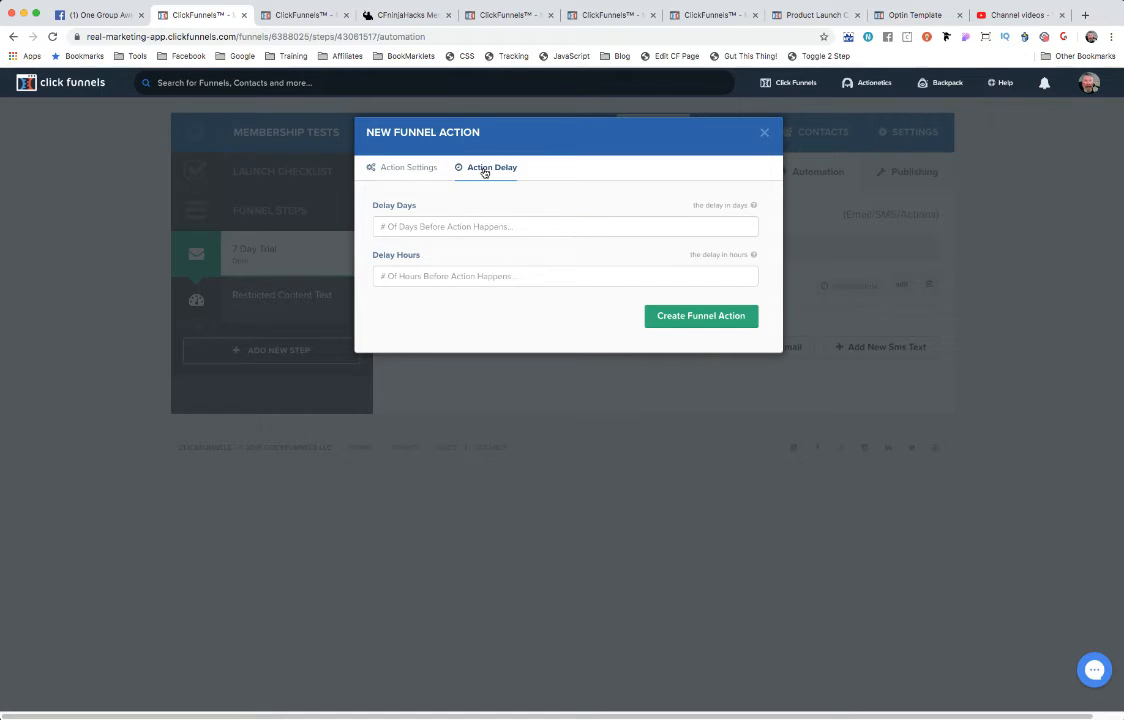
pyautogui.moveTo(384, 212)
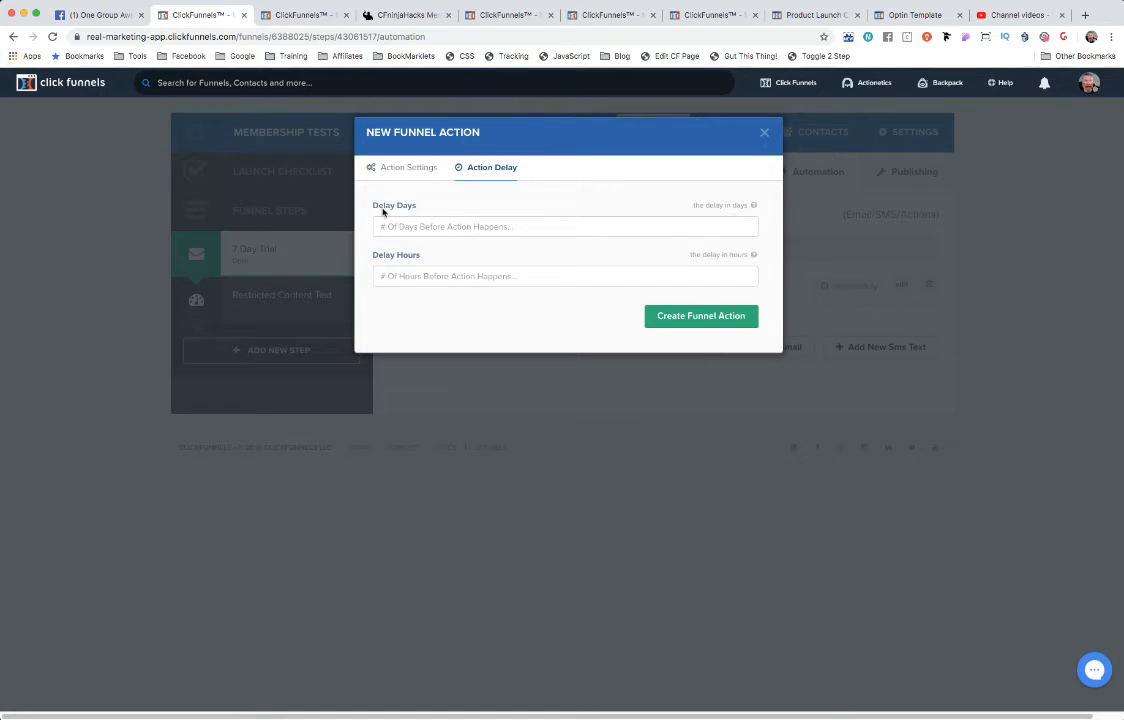
pyautogui.click(564, 226)
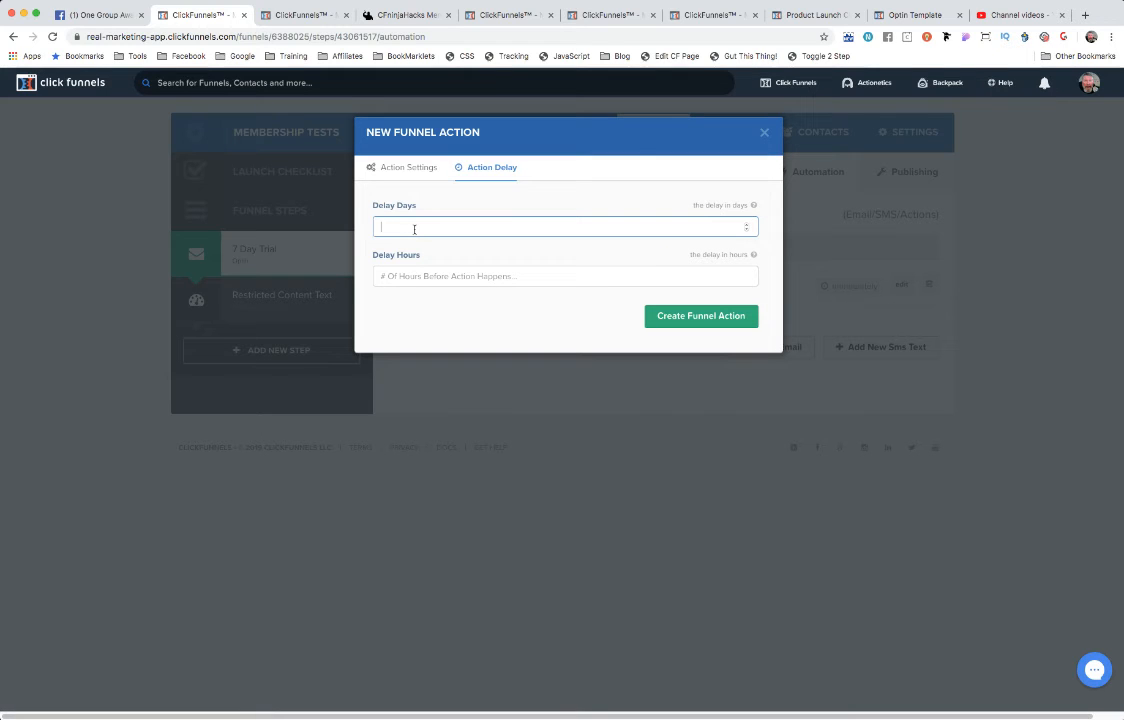
pyautogui.write('8')
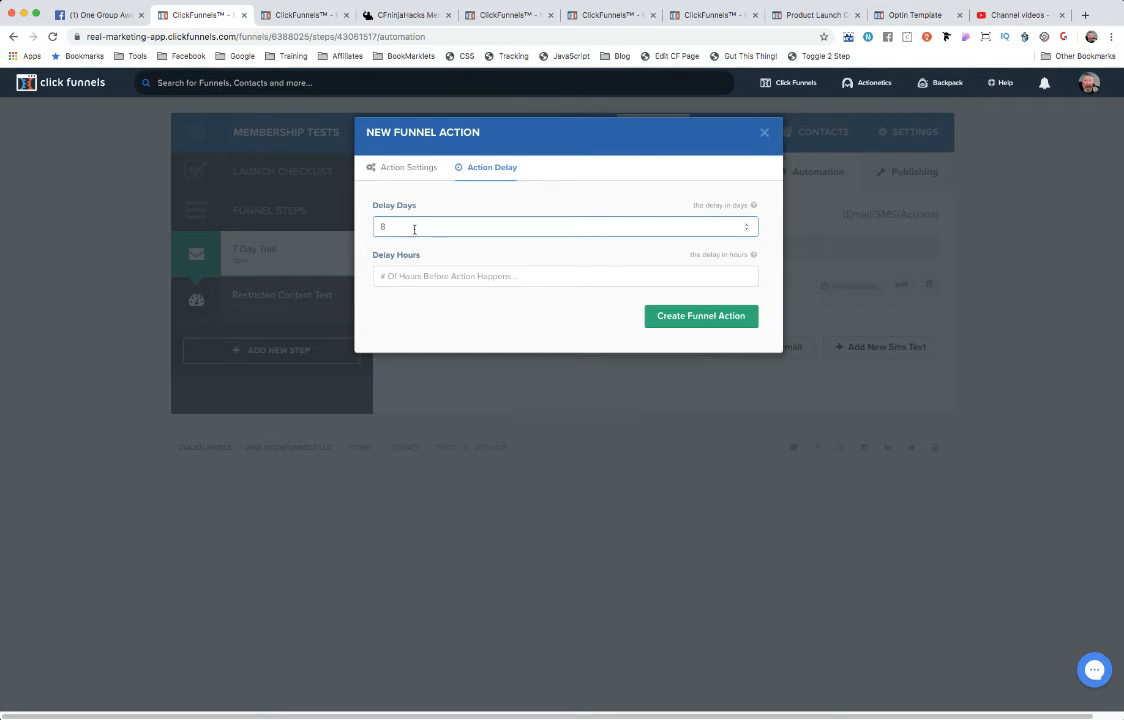